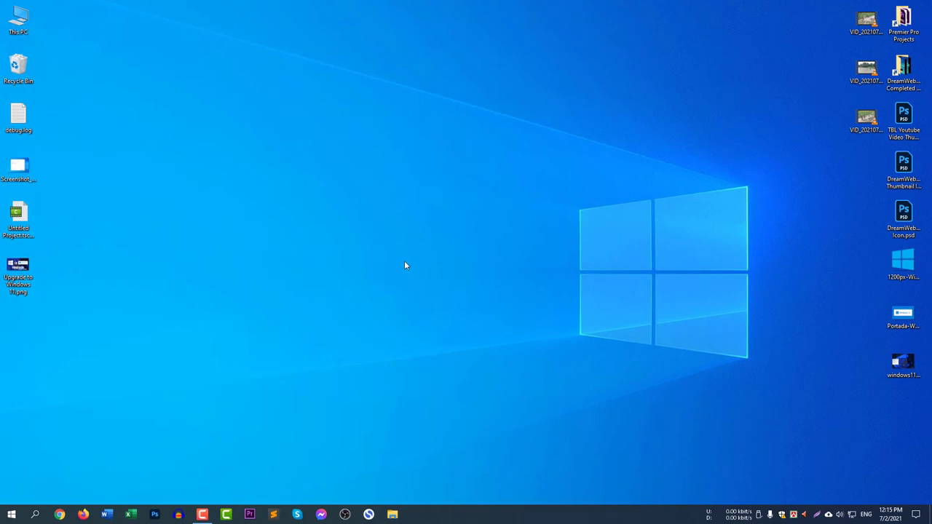
View the Windows 11 compatibility screenshot, then close the viewer
click(18, 167)
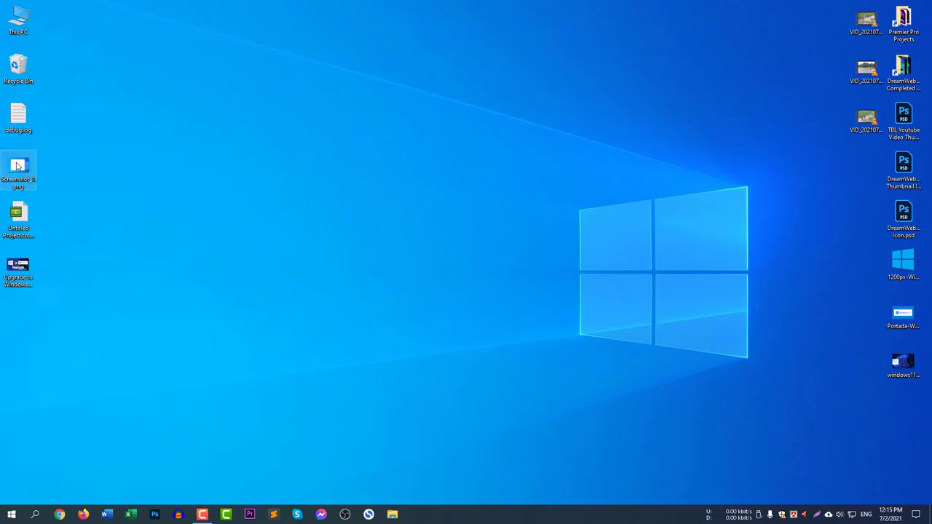
double_click(18, 270)
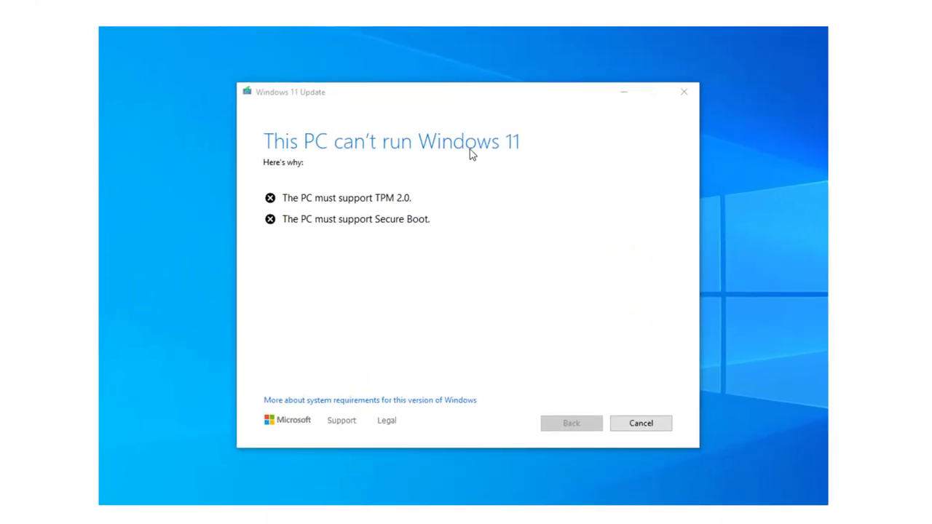
mouse_move(600, 263)
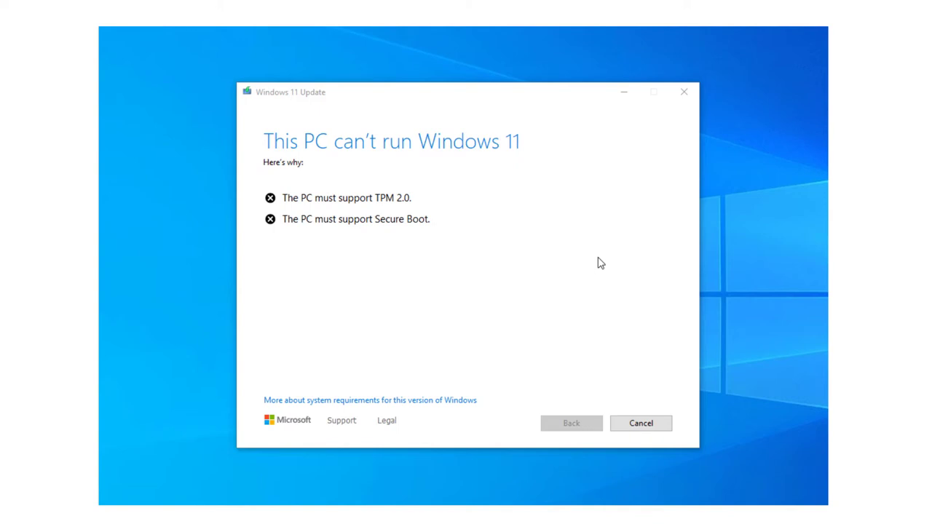
mouse_move(537, 232)
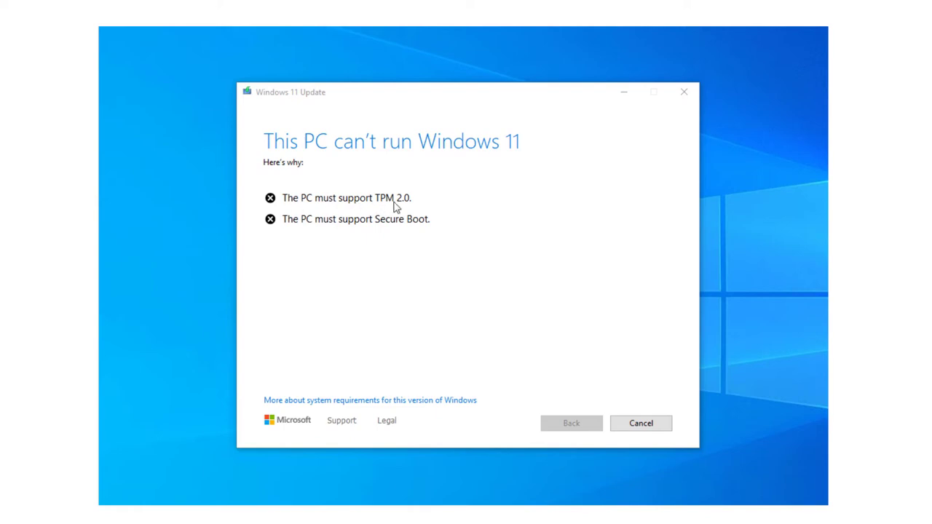
mouse_move(300, 221)
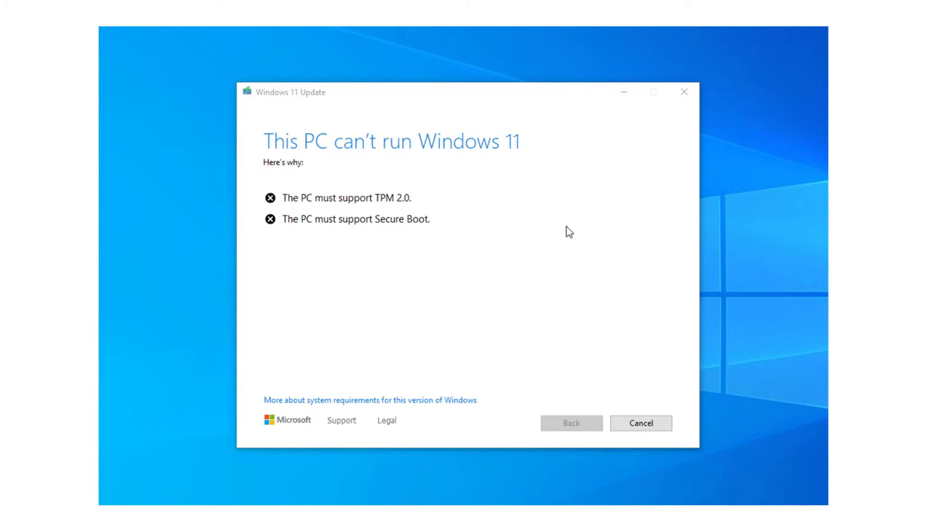
mouse_move(507, 256)
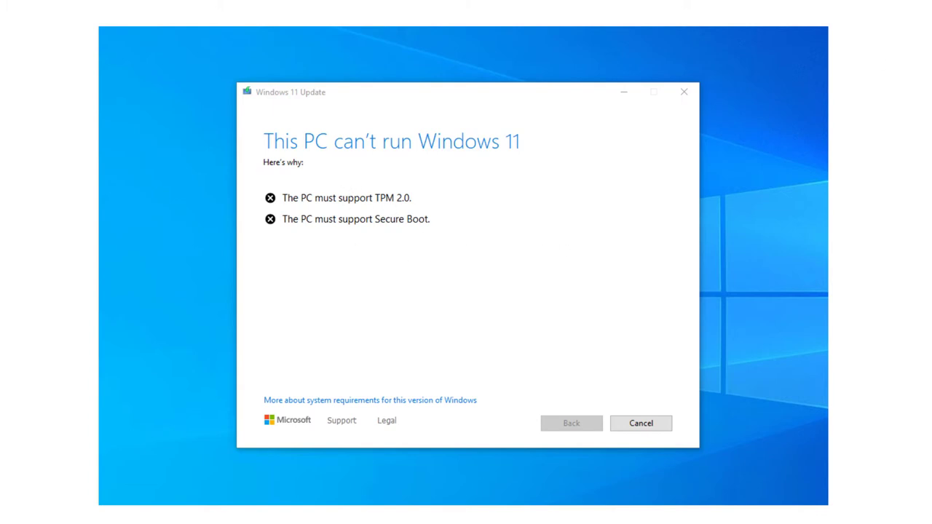
click(641, 423)
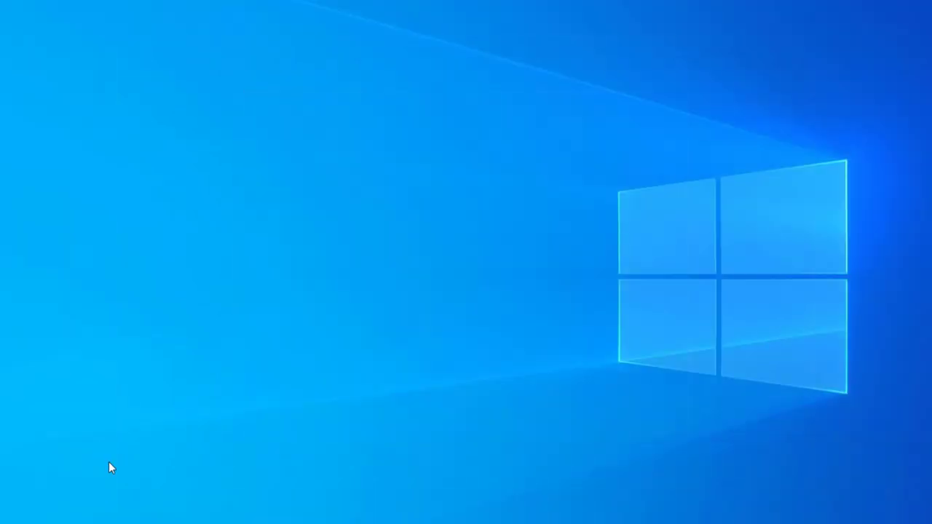
mouse_move(160, 377)
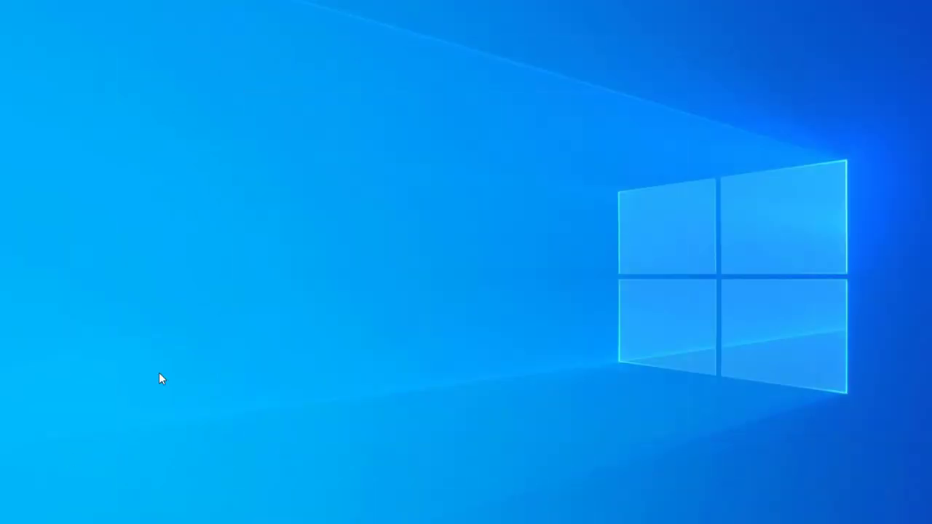
Find Run through Windows Search and bring up the Run box with tpm.msc entered
key(Super+r)
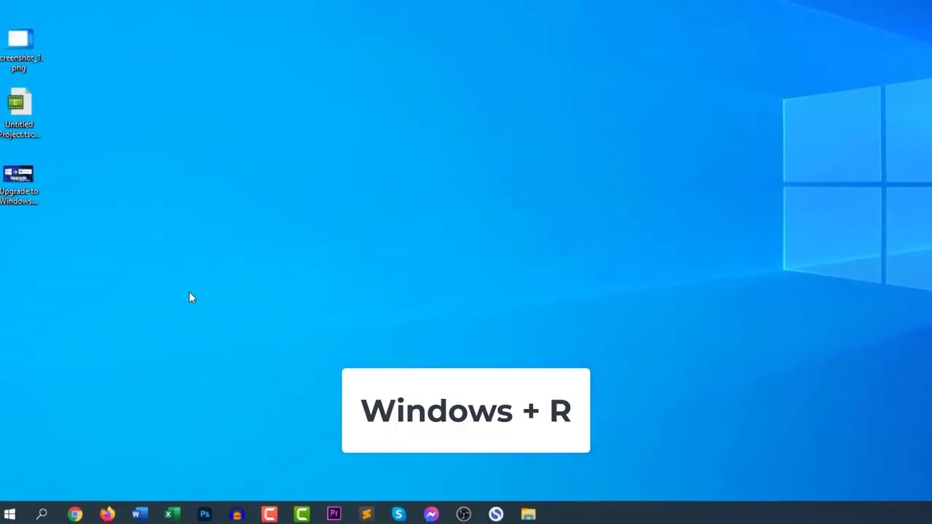
key(Win+r)
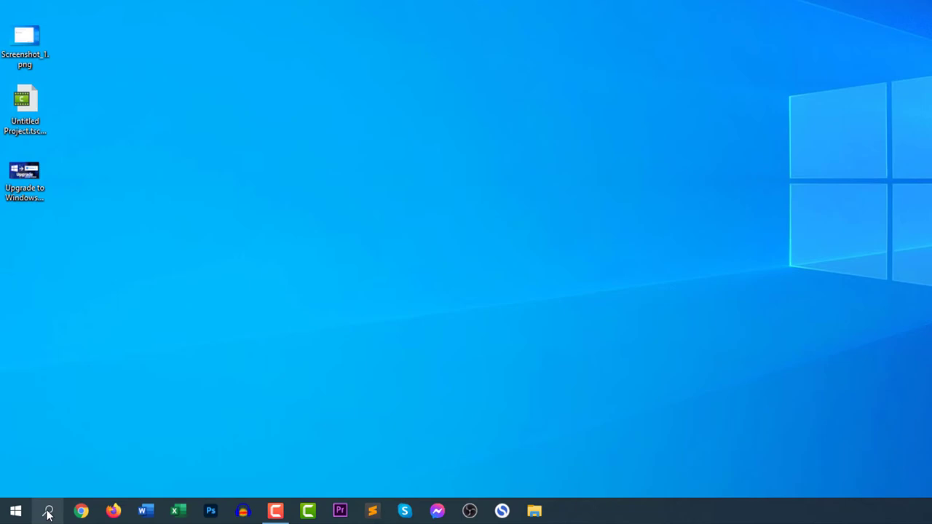
click(48, 511)
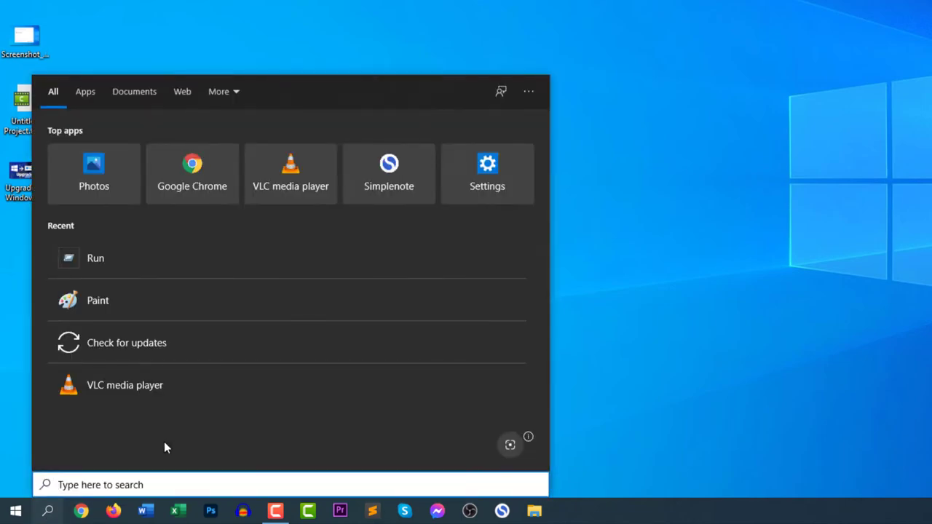
text(run)
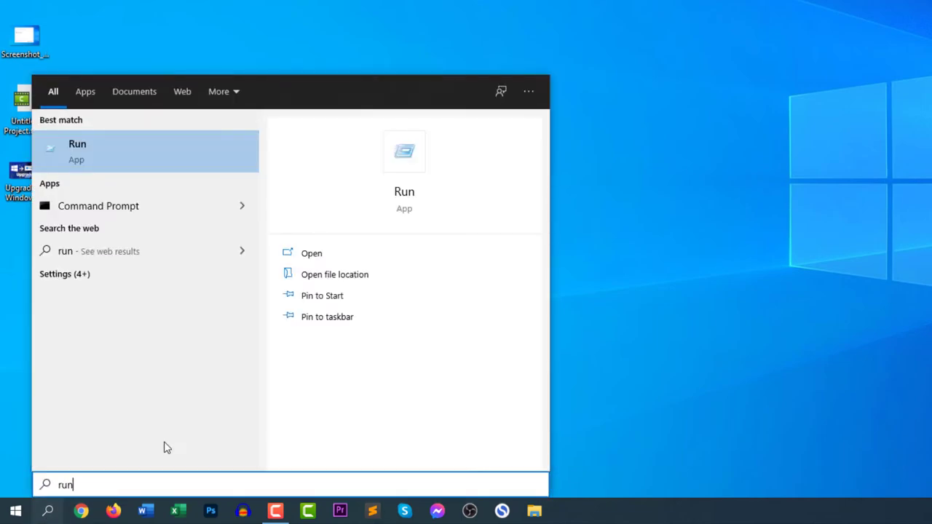
mouse_move(140, 152)
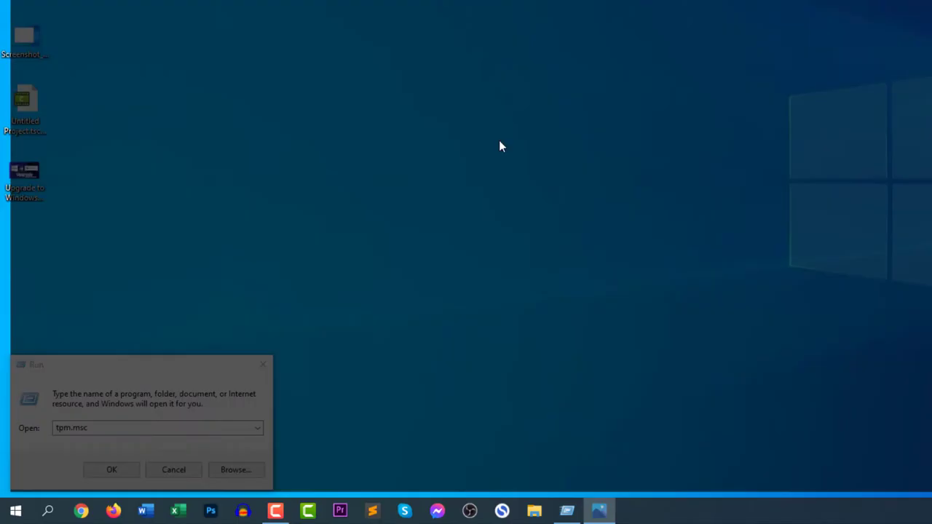
click(111, 470)
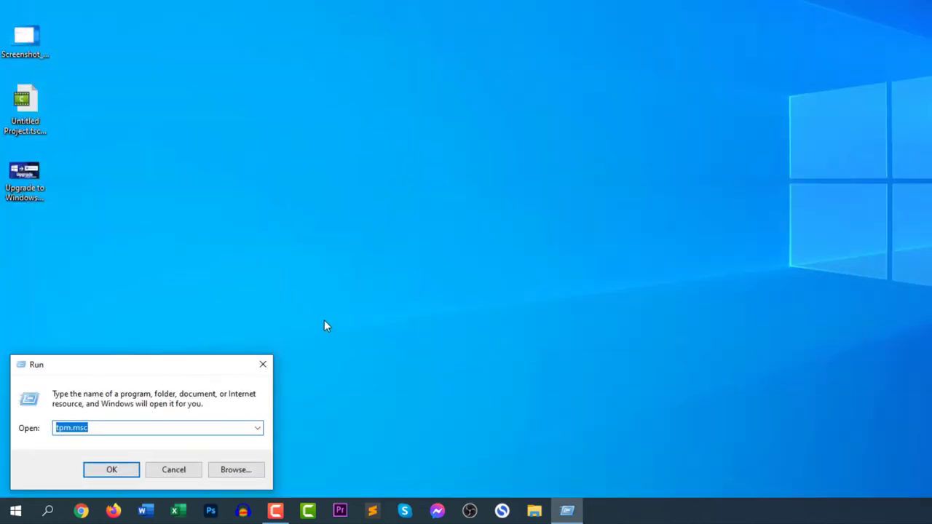
mouse_move(112, 428)
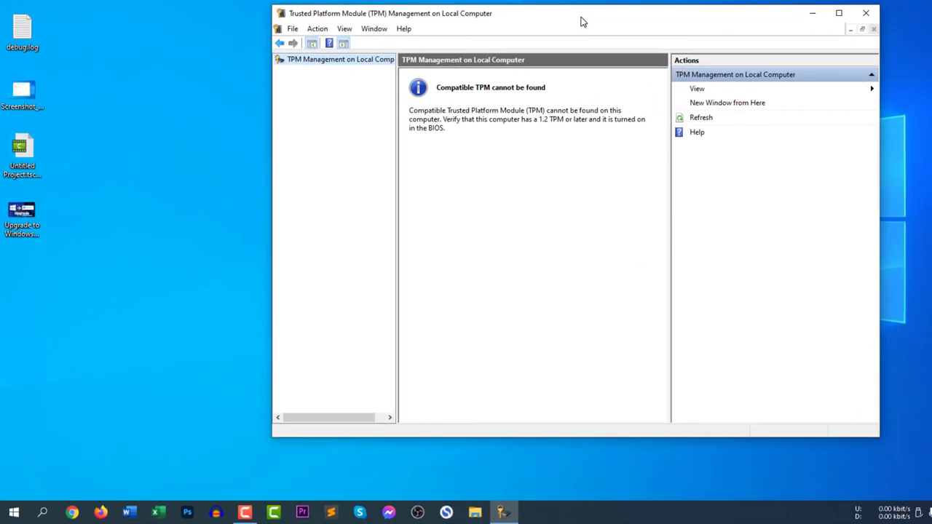
mouse_move(447, 96)
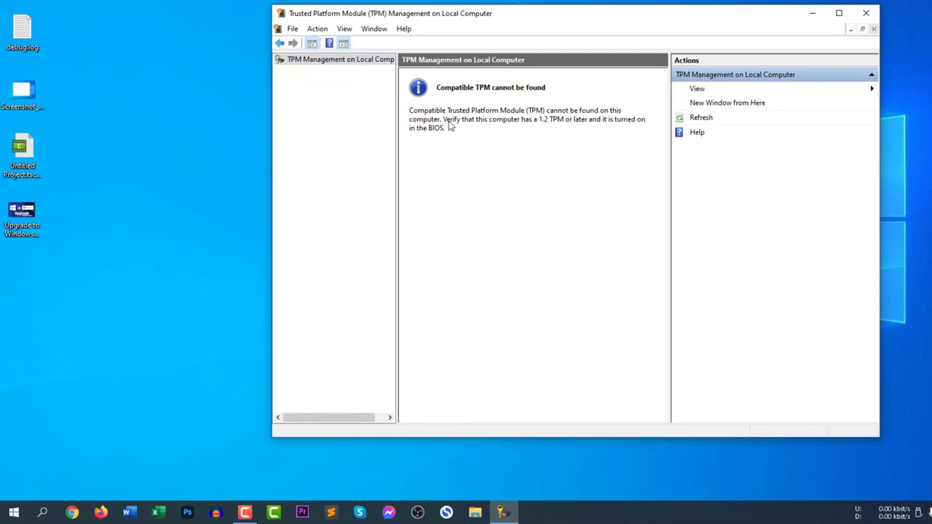
mouse_move(507, 121)
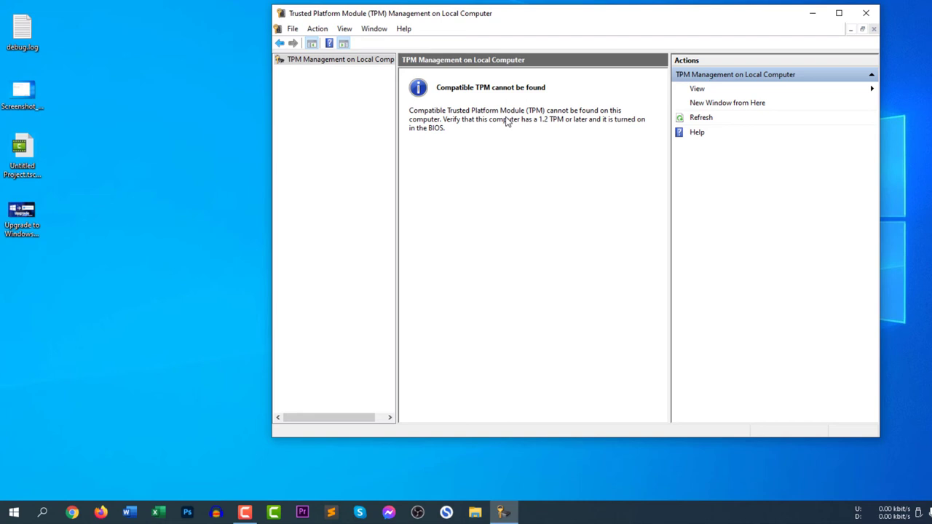
mouse_move(498, 99)
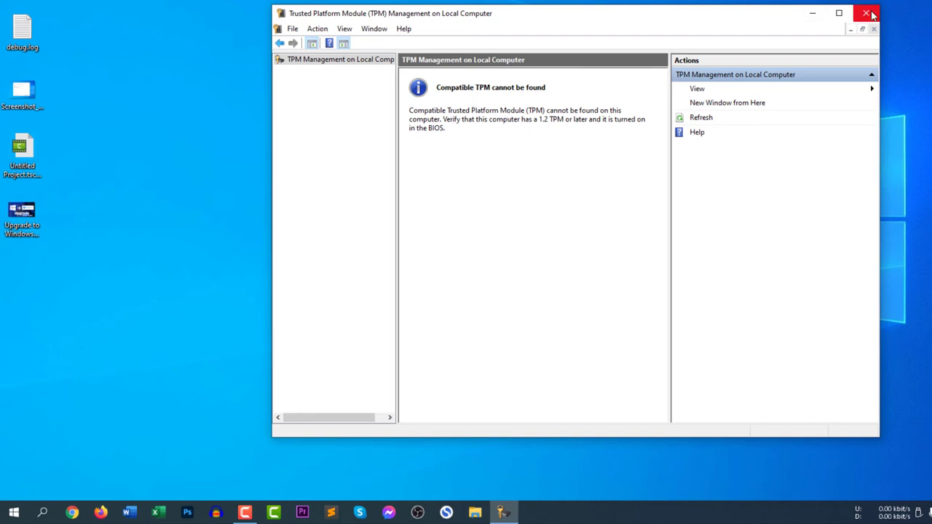
Close the TPM Management console after it reports 'Compatible TPM cannot be found'
click(867, 13)
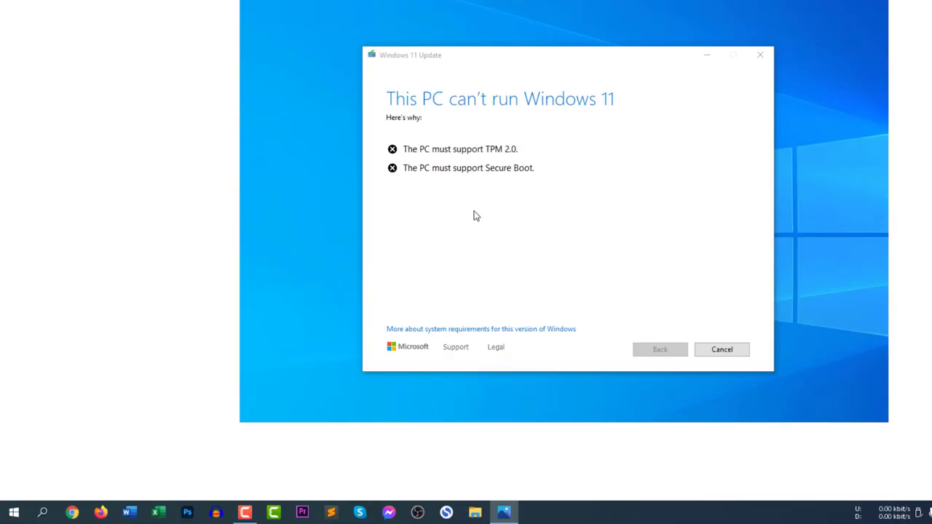
mouse_move(466, 177)
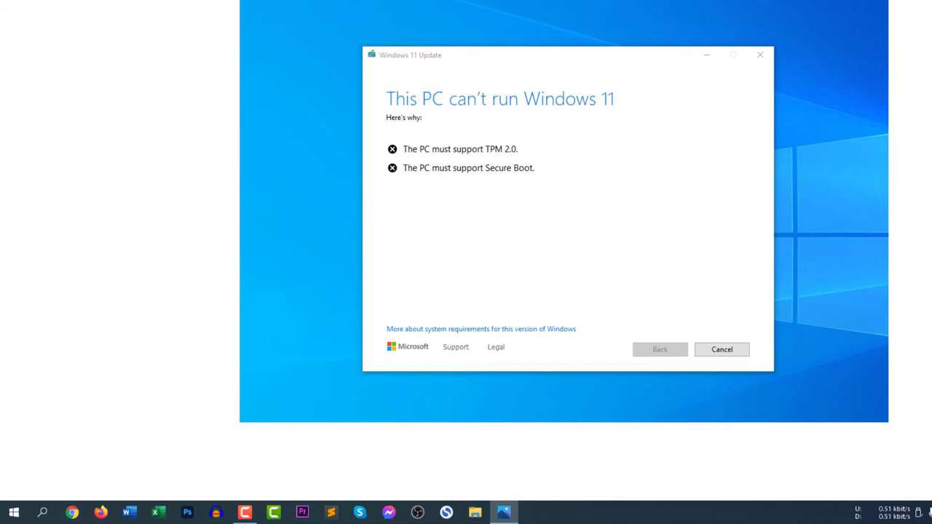
mouse_move(930, 337)
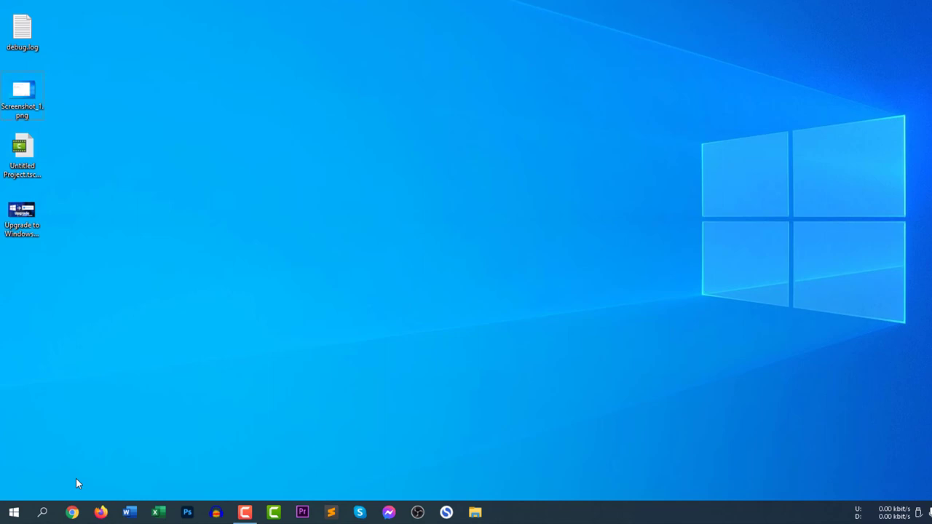
Launch msinfo32 from Run and select the BIOS Mode row reading Legacy
key(Win+r)
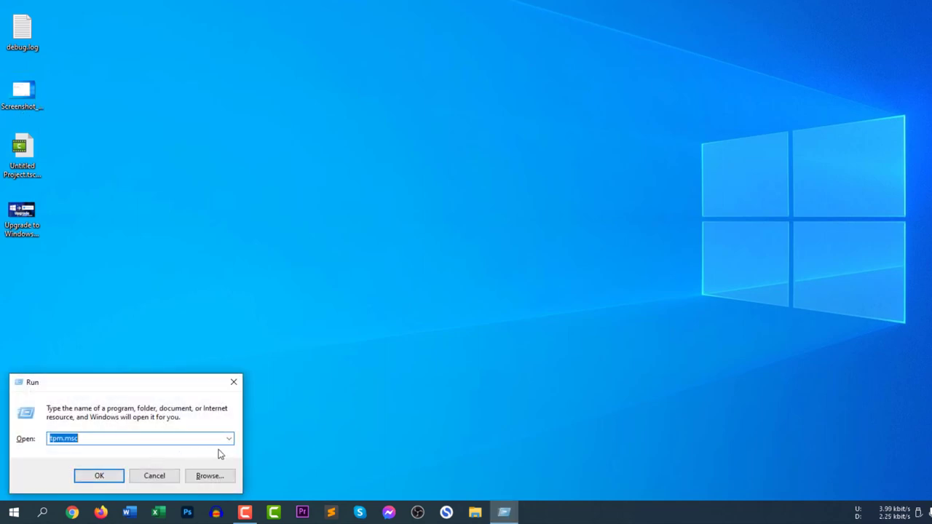
click(229, 437)
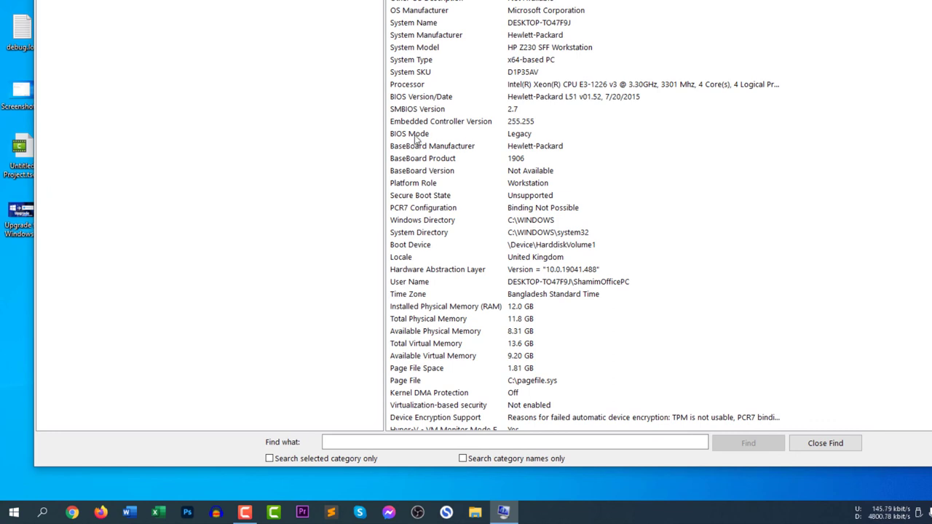
click(409, 133)
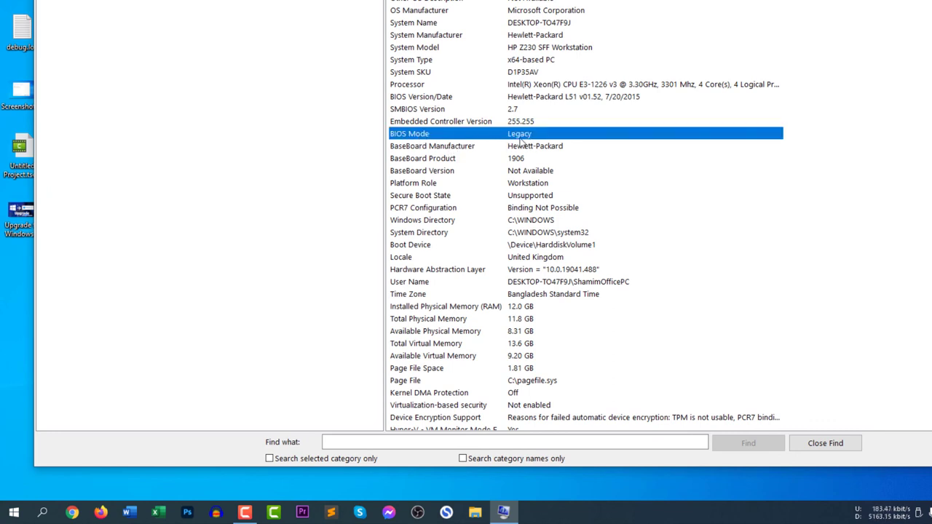
mouse_move(526, 138)
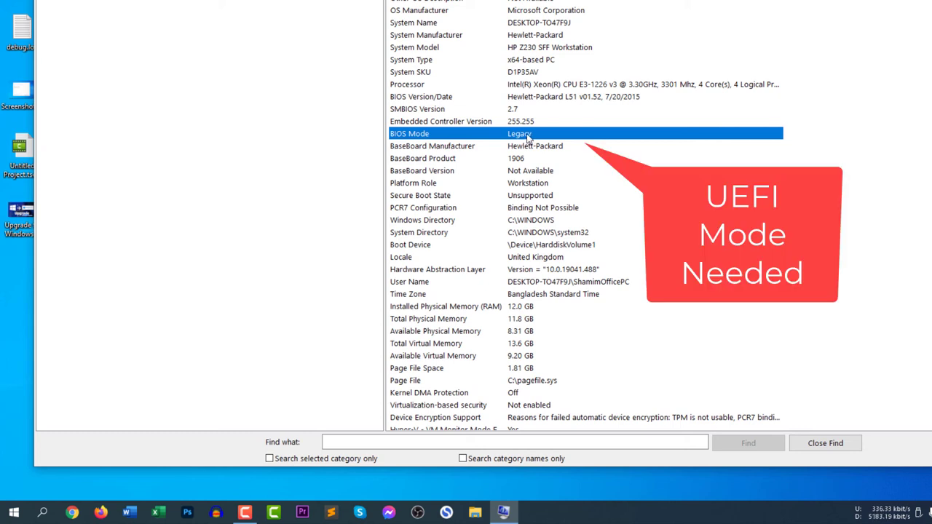
mouse_move(482, 144)
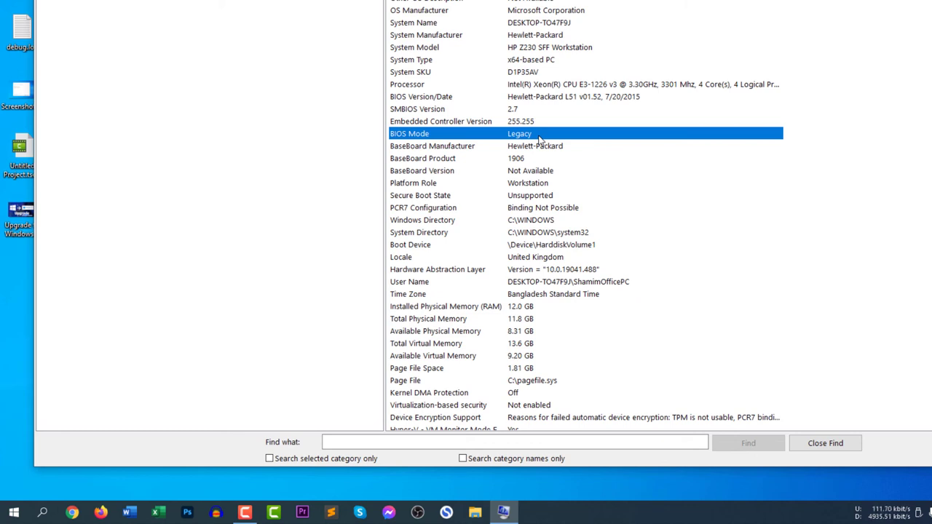
mouse_move(510, 201)
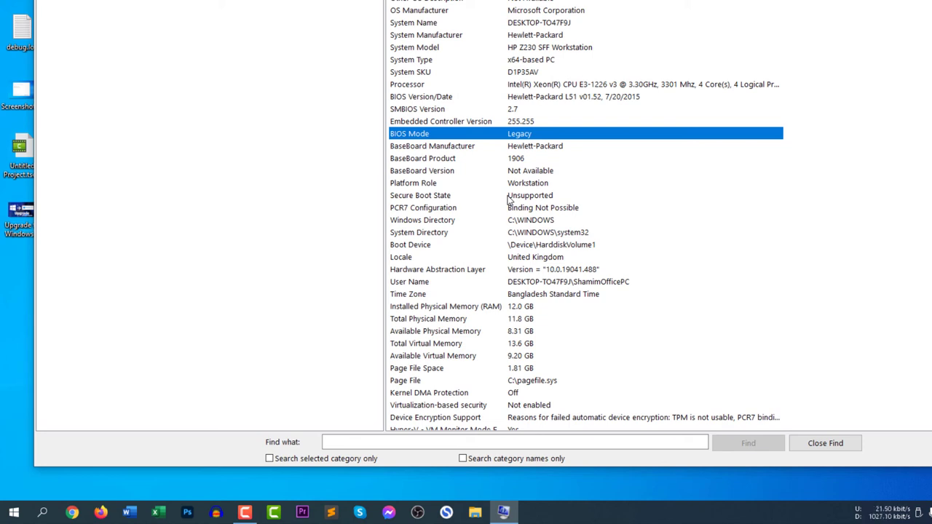
mouse_move(623, 173)
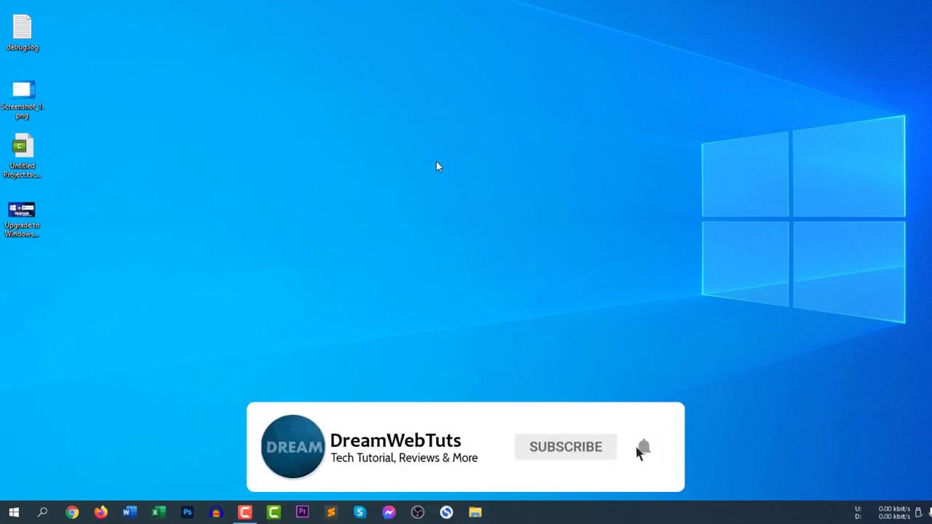
click(644, 446)
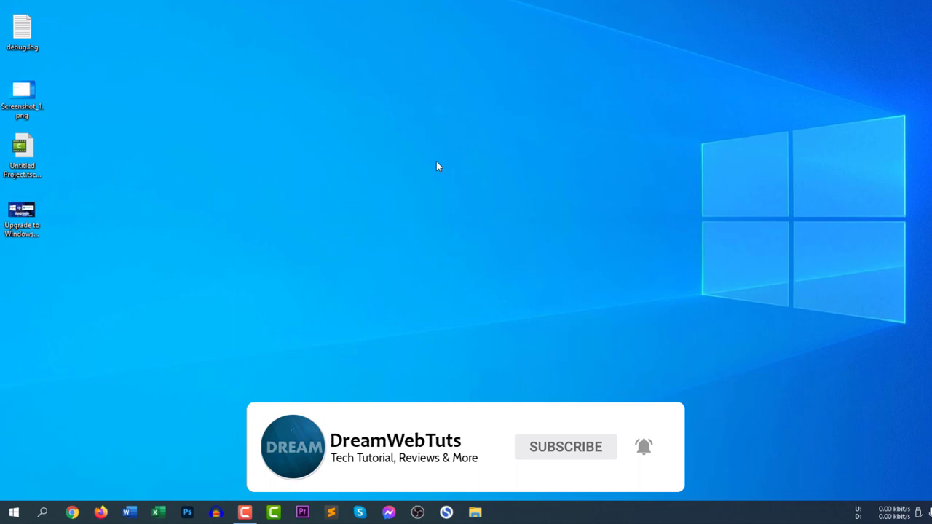